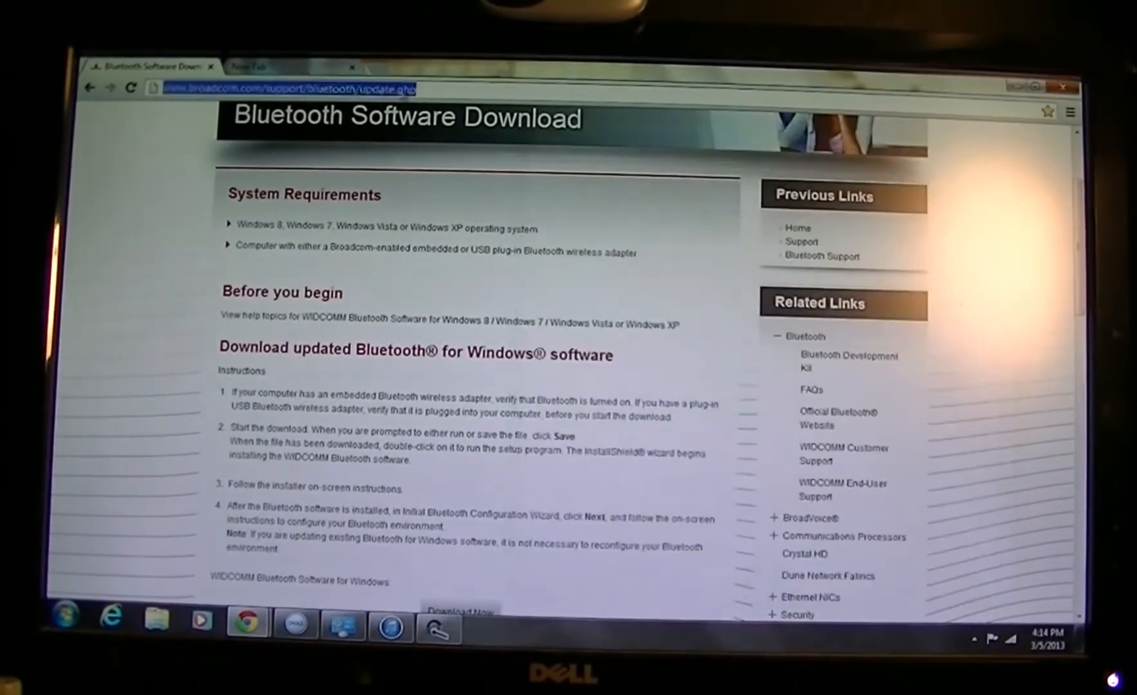
- Download the Broadcom Bluetooth software from its download page
scroll("down", 3)
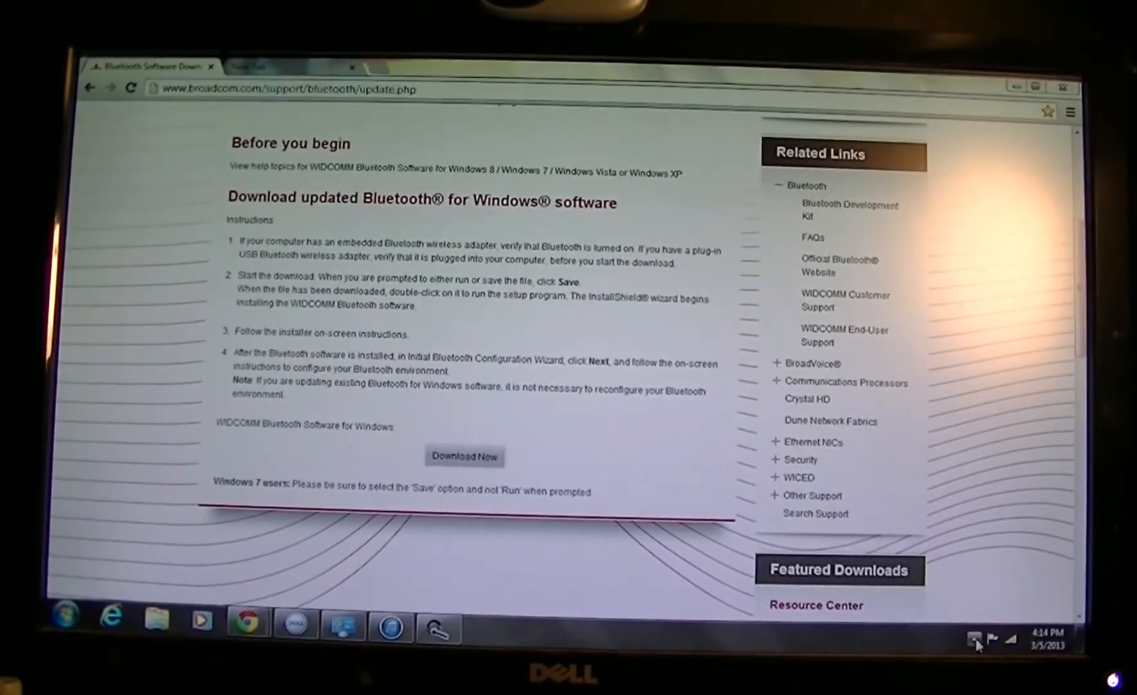
left_click(971, 640)
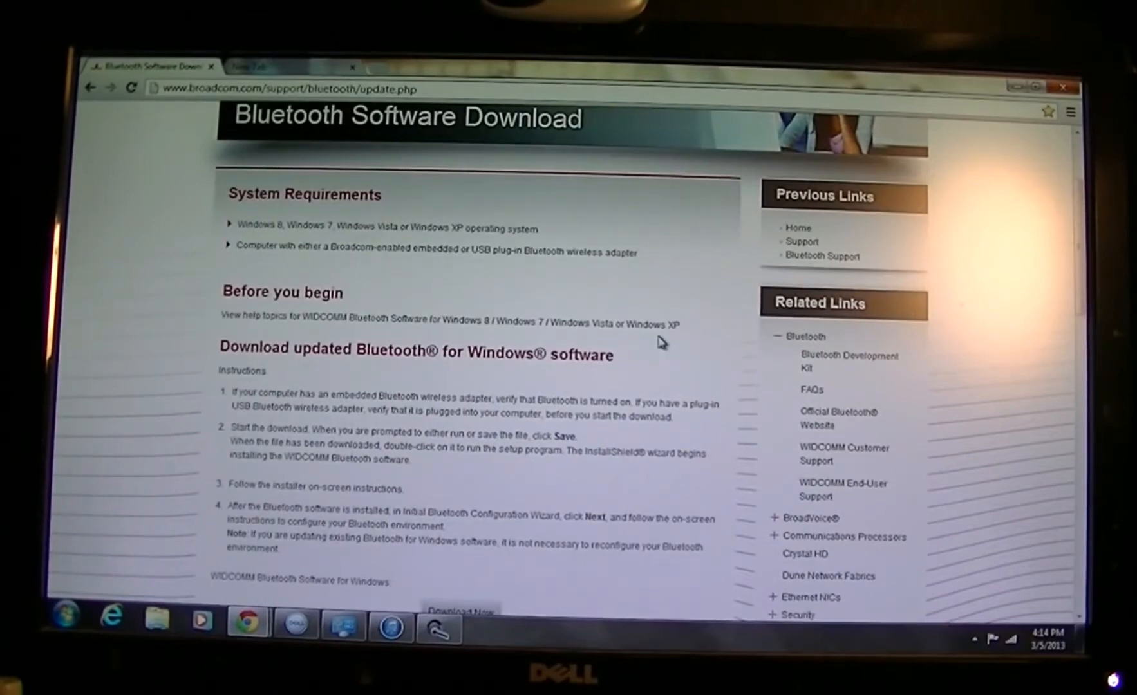
scroll("down", 3)
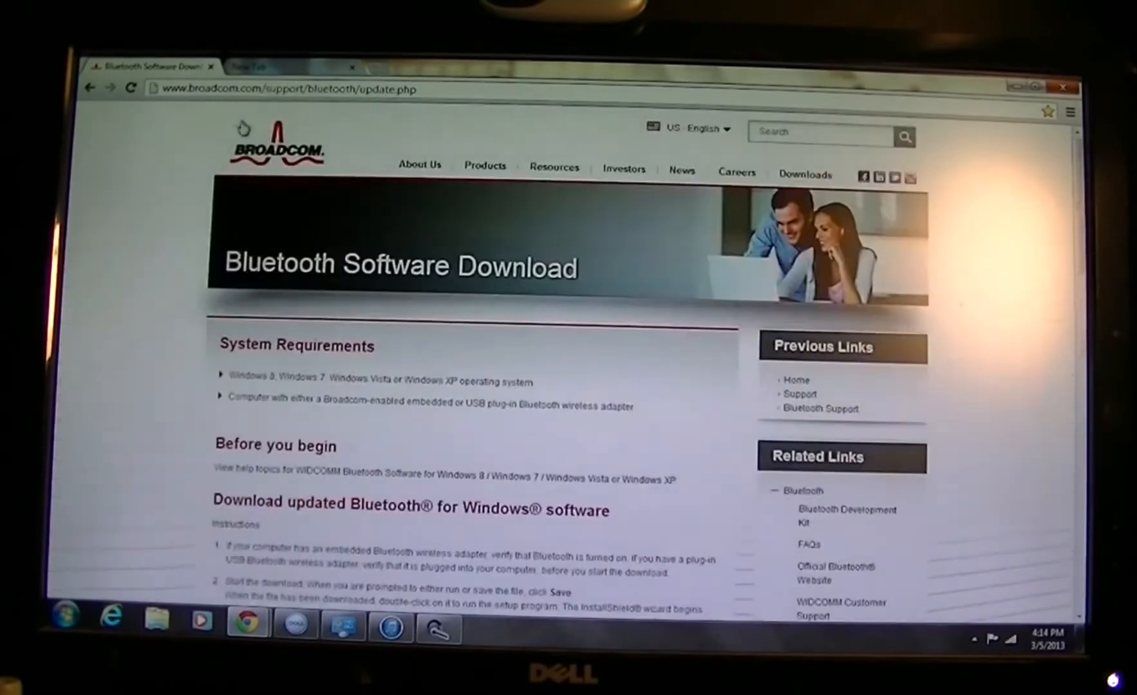
left_click(282, 88)
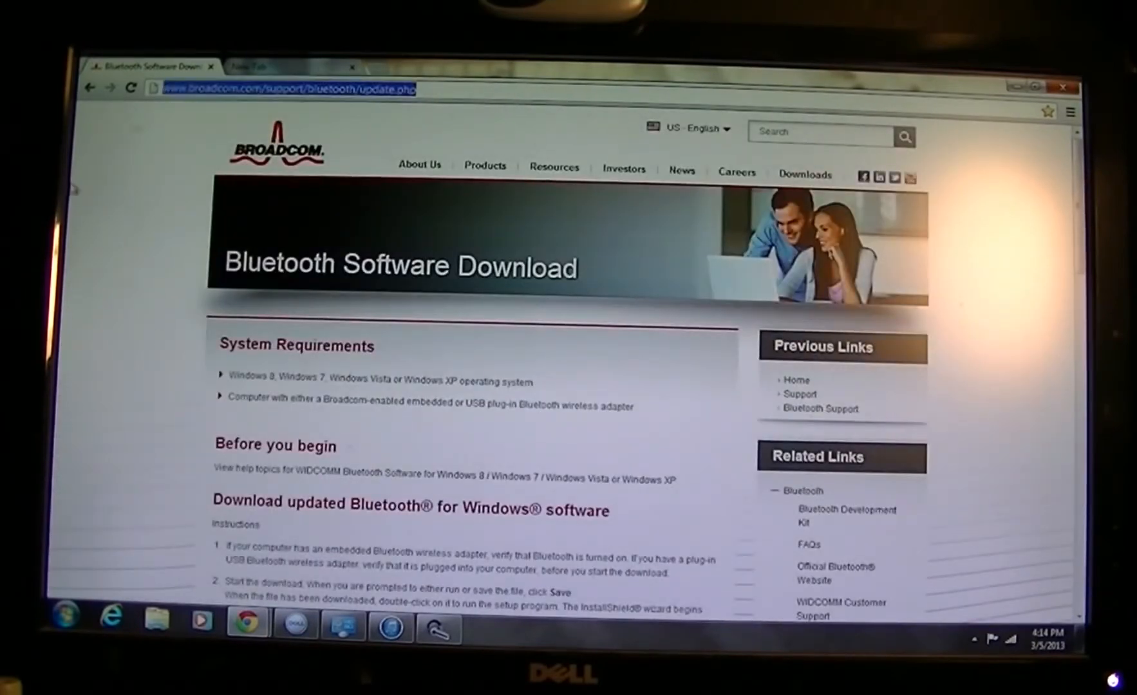
- Launch SetupBtwDownloadSE.exe from the downloads bar and set the license agreement window aside
scroll("down", 3)
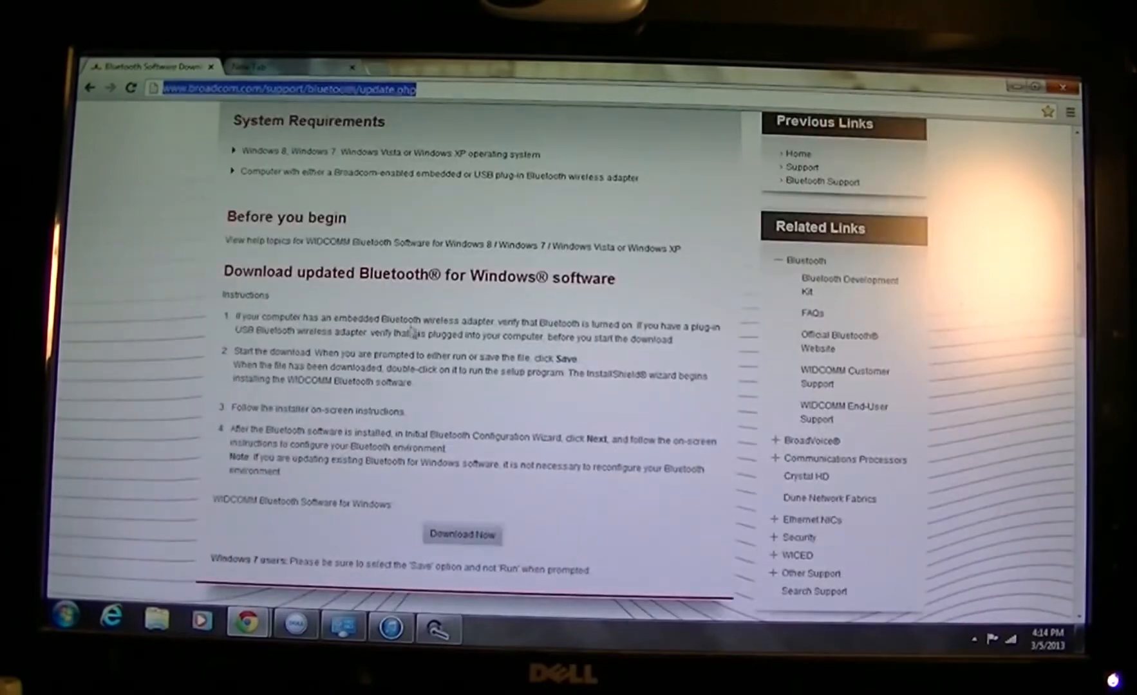
scroll("down", 3)
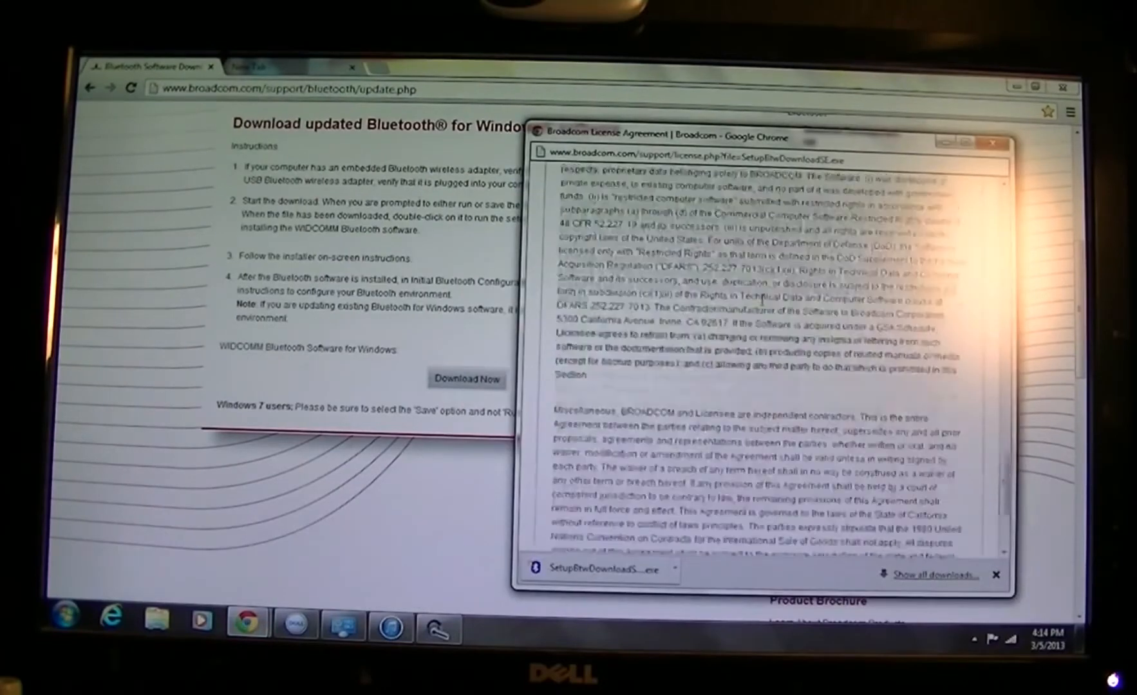
scroll("down", 3)
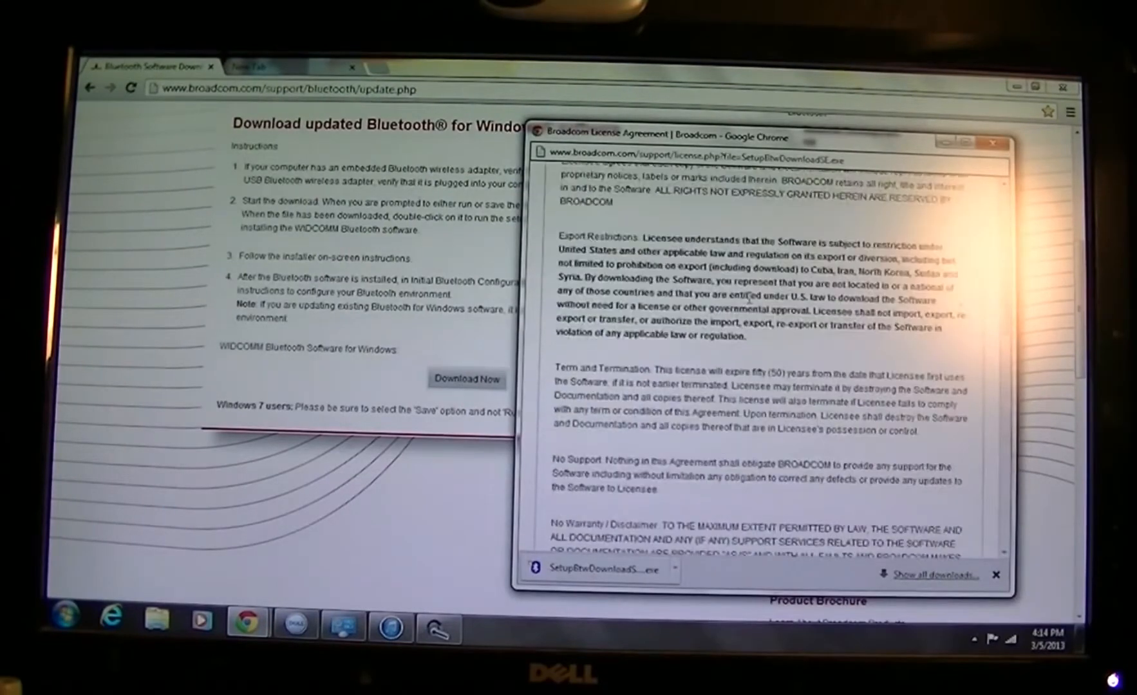
scroll("down", 3)
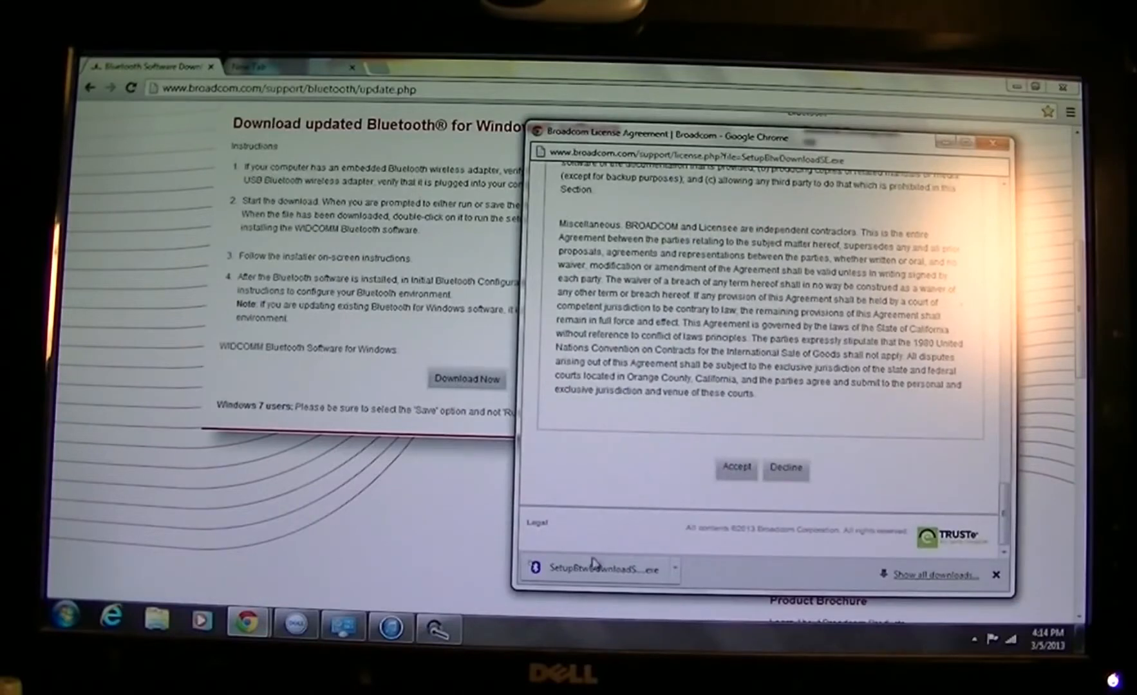
left_click(595, 568)
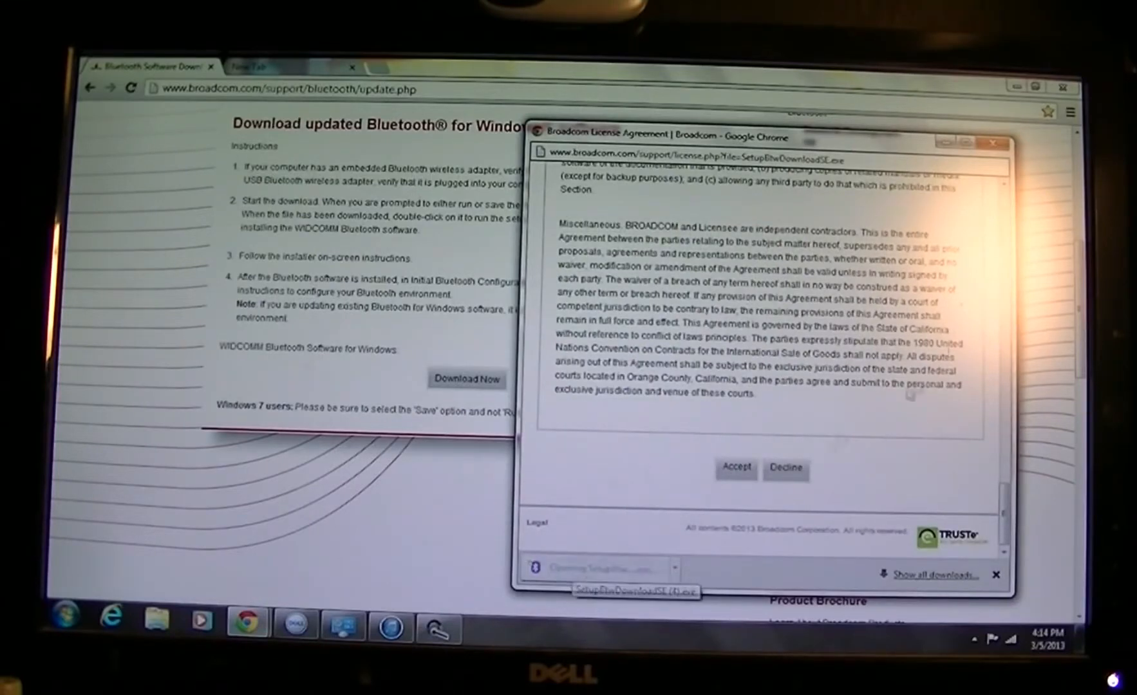
left_click(735, 467)
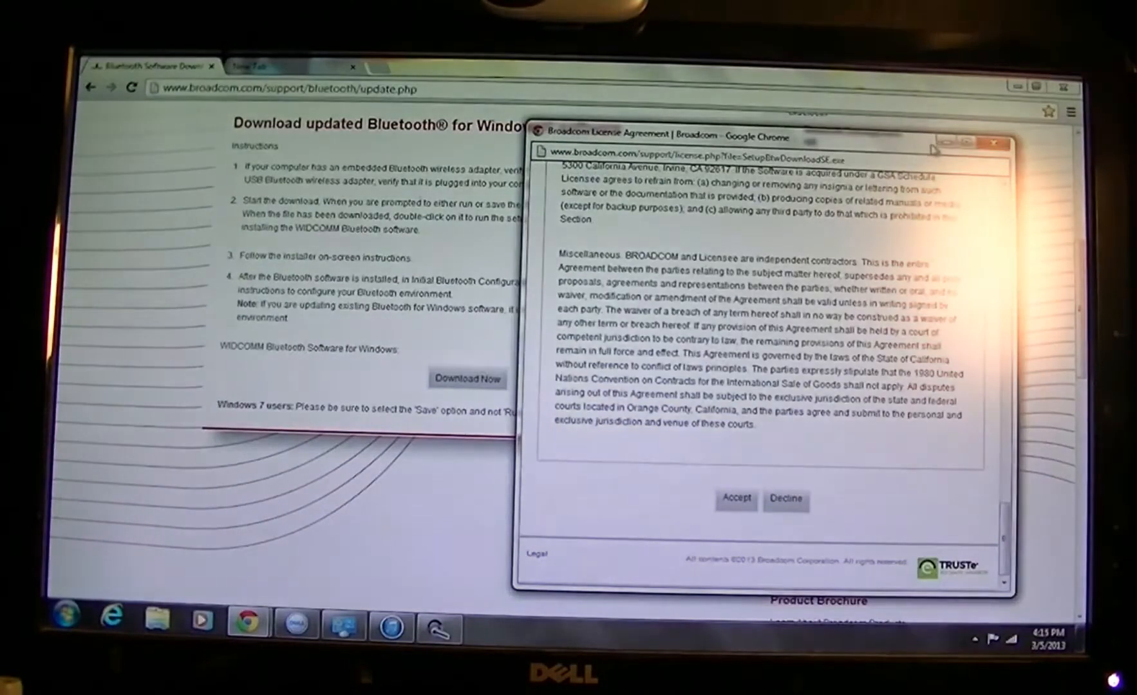
left_click(998, 144)
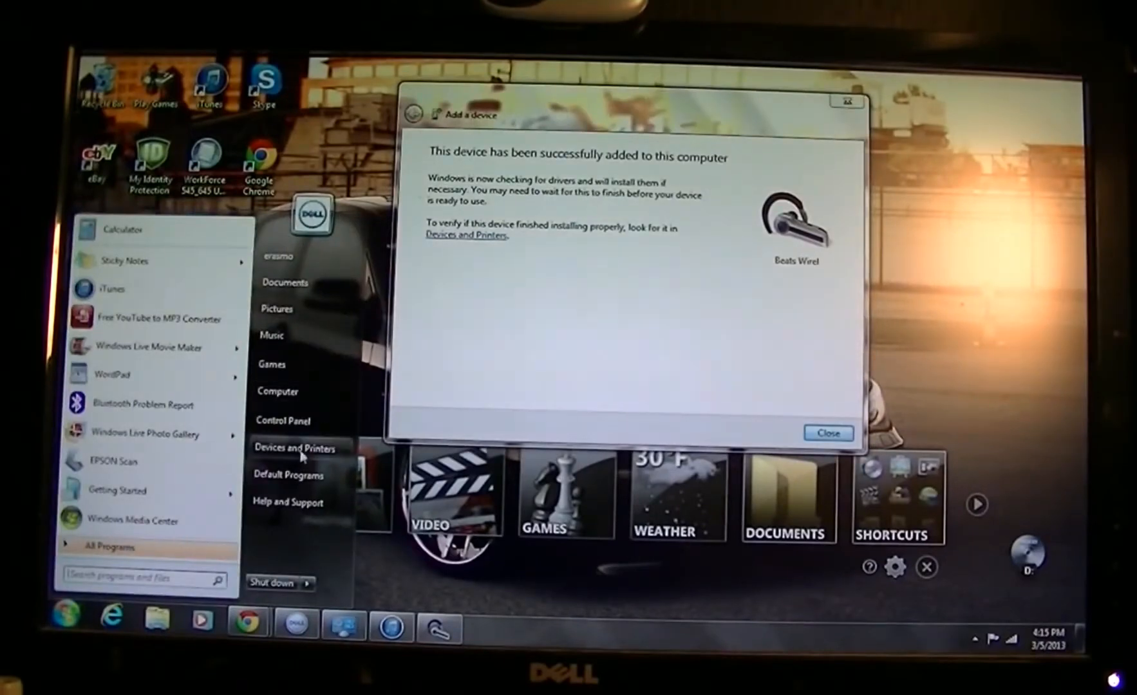
- Verify Beats Wireless appears in Devices and Printers, then close the device-added confirmation
left_click(294, 448)
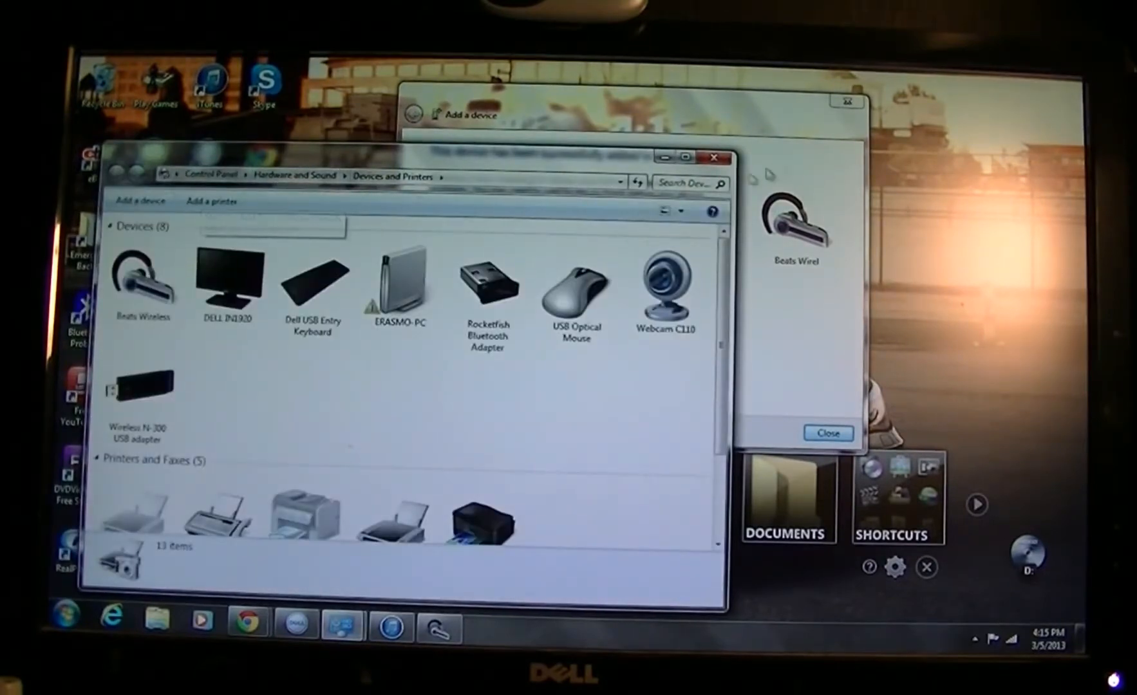
left_click(716, 157)
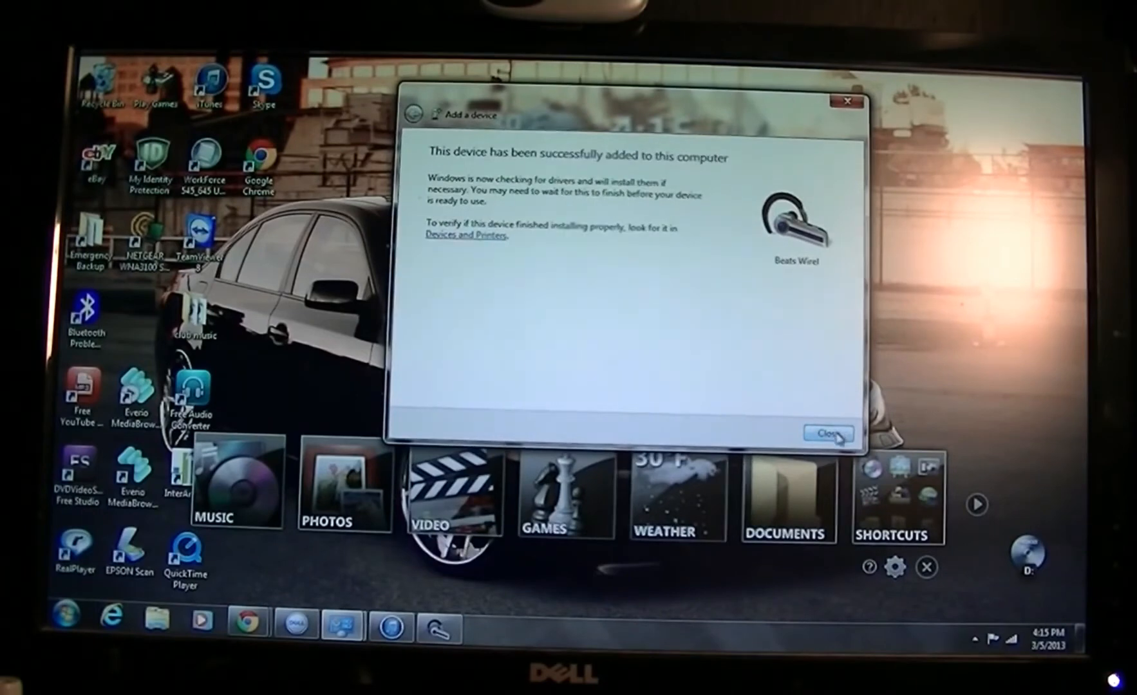
left_click(827, 433)
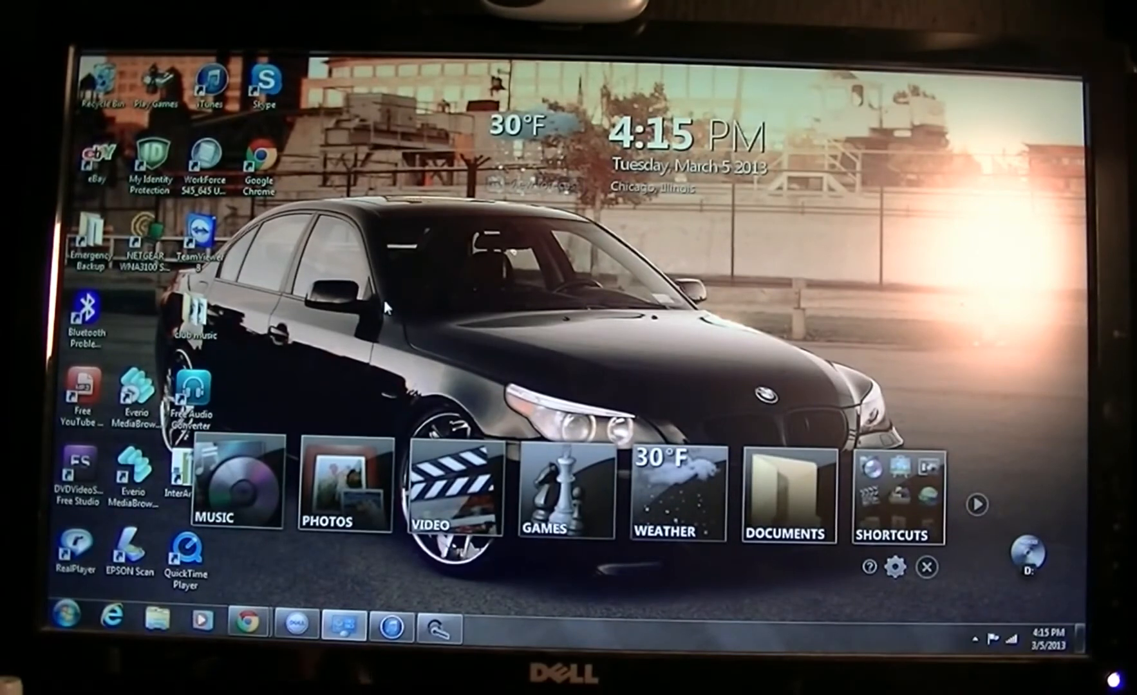
mouse_move(972, 644)
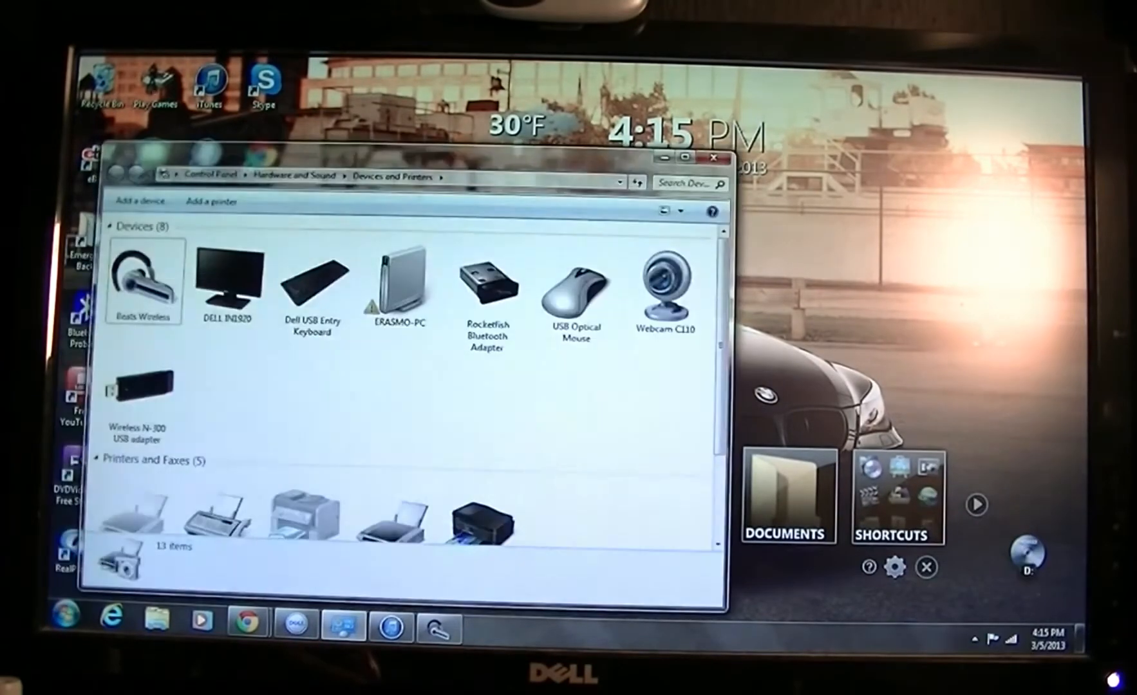
- Select the Beats Wireless device in the restored Devices and Printers window
left_click(134, 201)
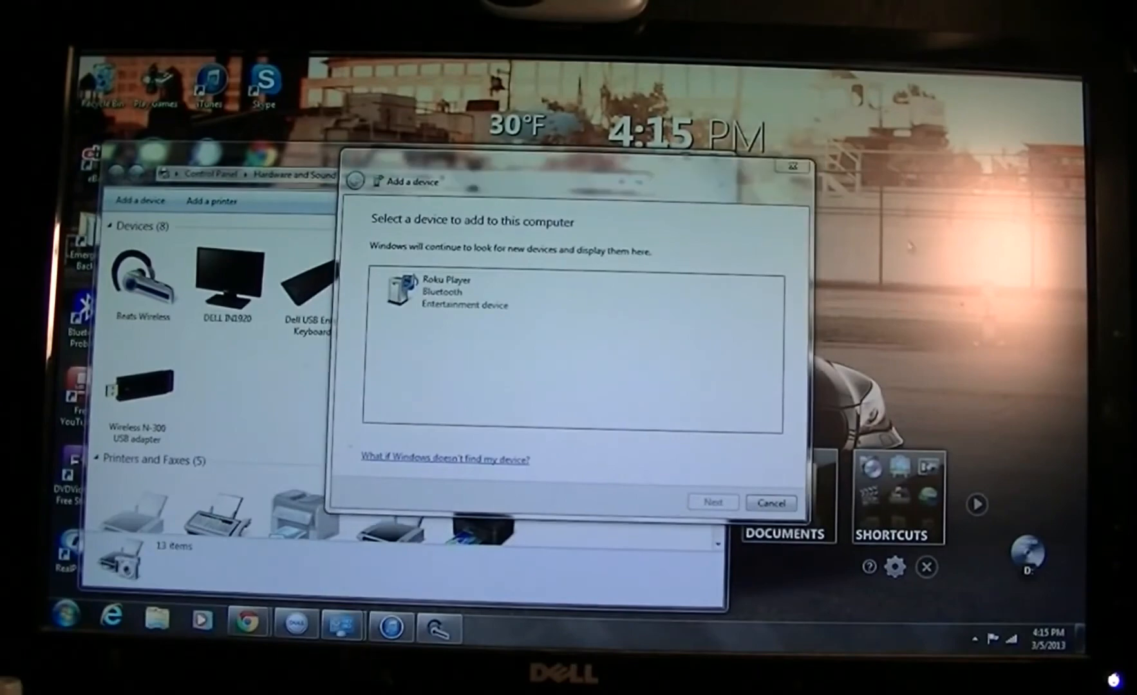
- Cancel the Add a device search and minimize Devices and Printers
left_click(770, 502)
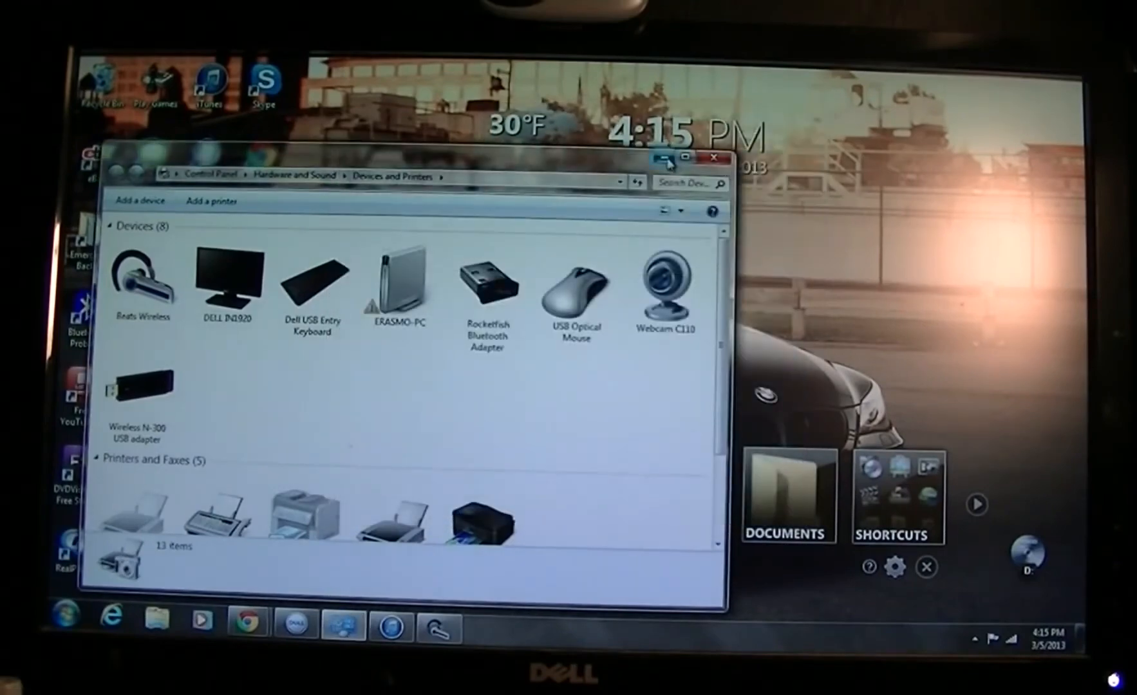
left_click(716, 158)
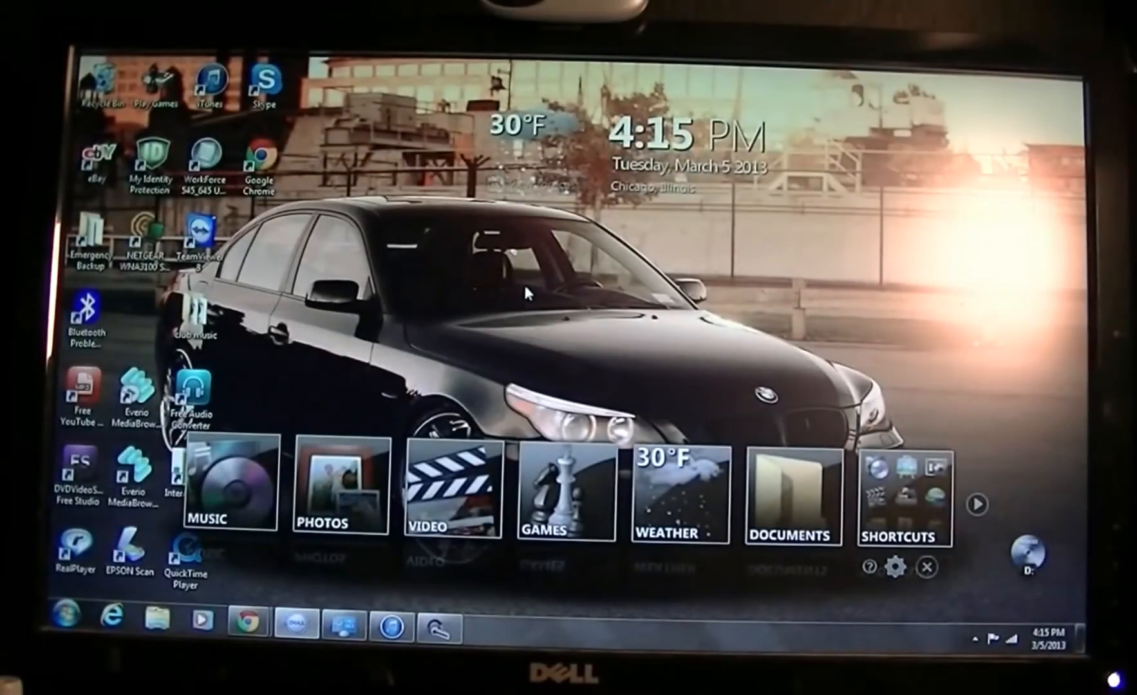